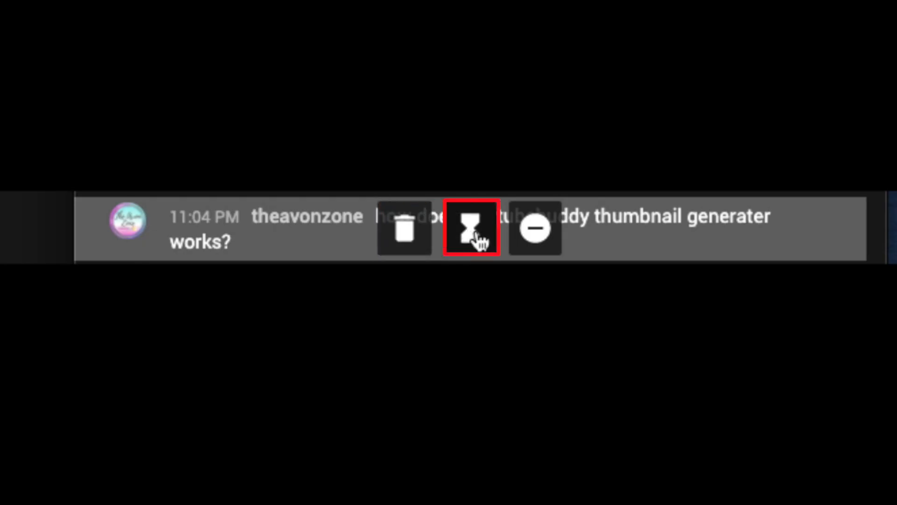
left_click(469, 228)
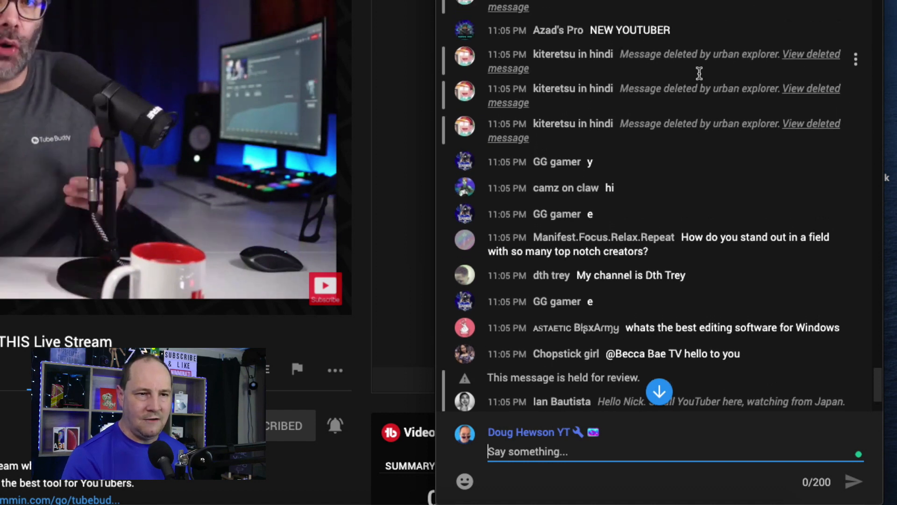
mouse_move(664, 159)
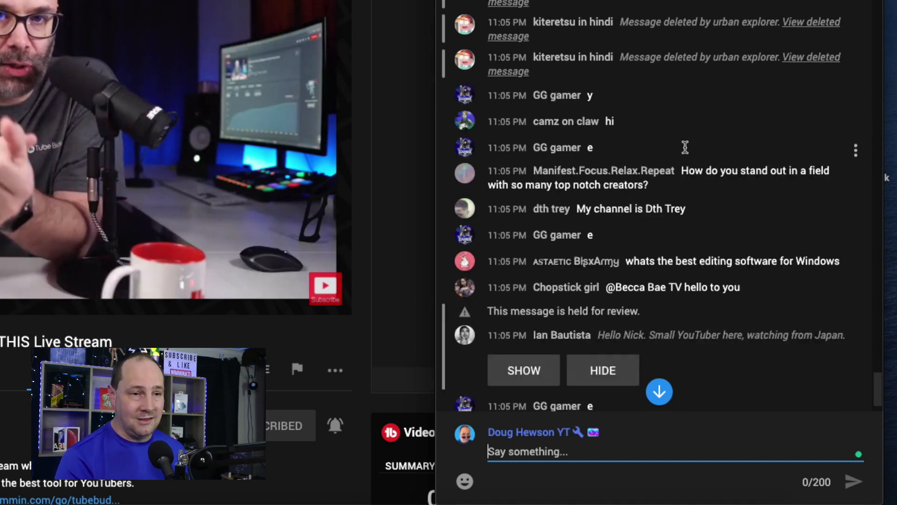
scroll("down", 3)
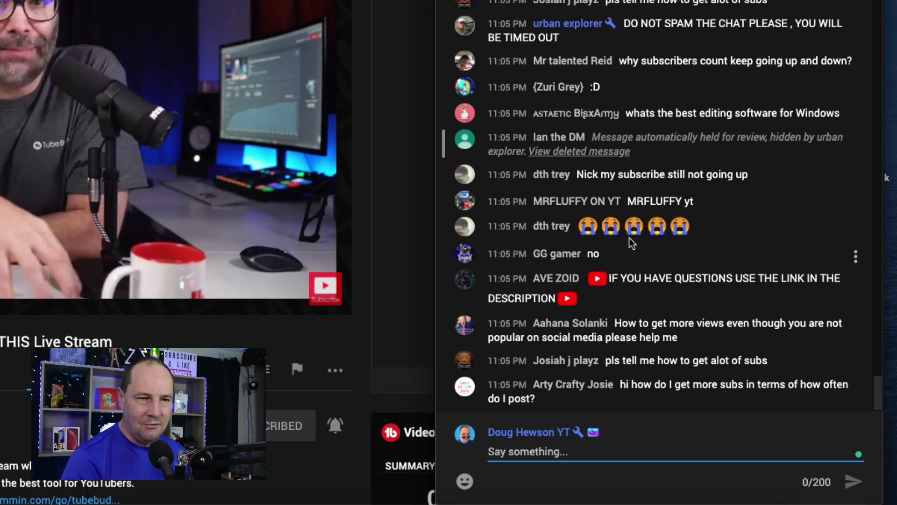
scroll("down", 3)
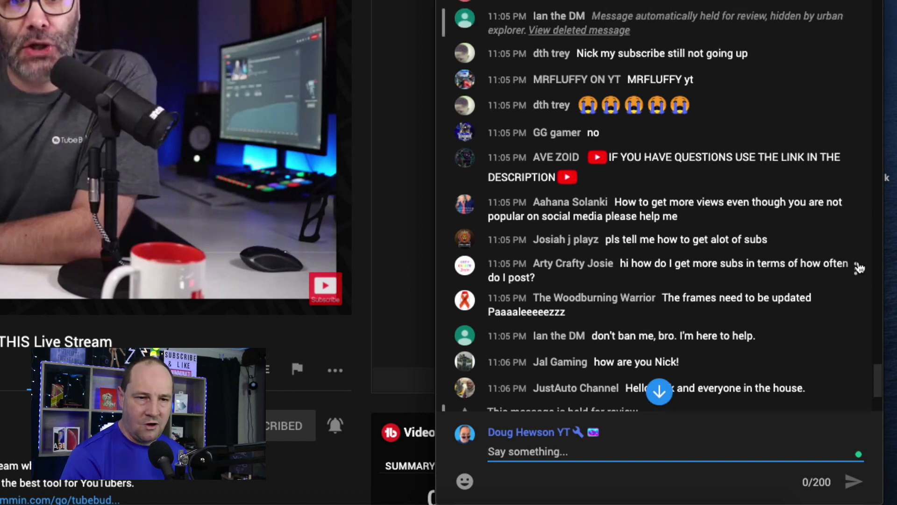
left_click(856, 269)
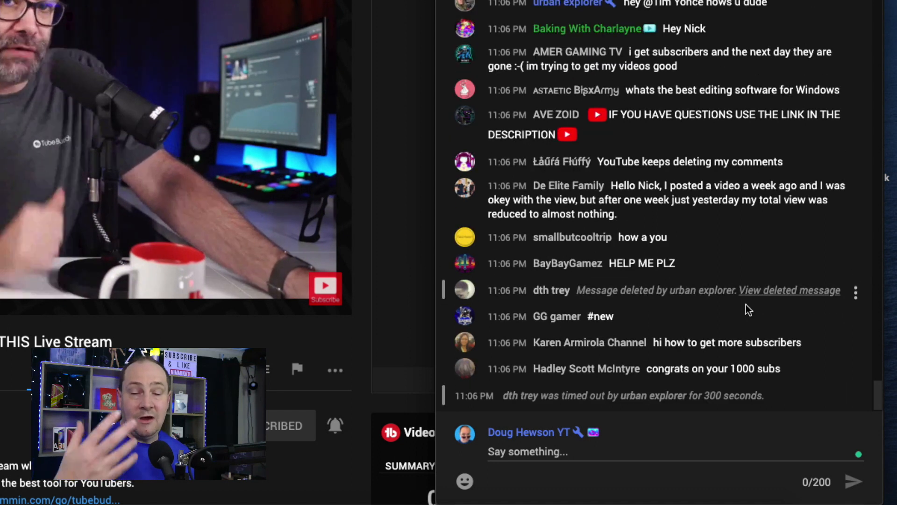
- Scroll through the live chat watching for further spam messages
scroll("down", 3)
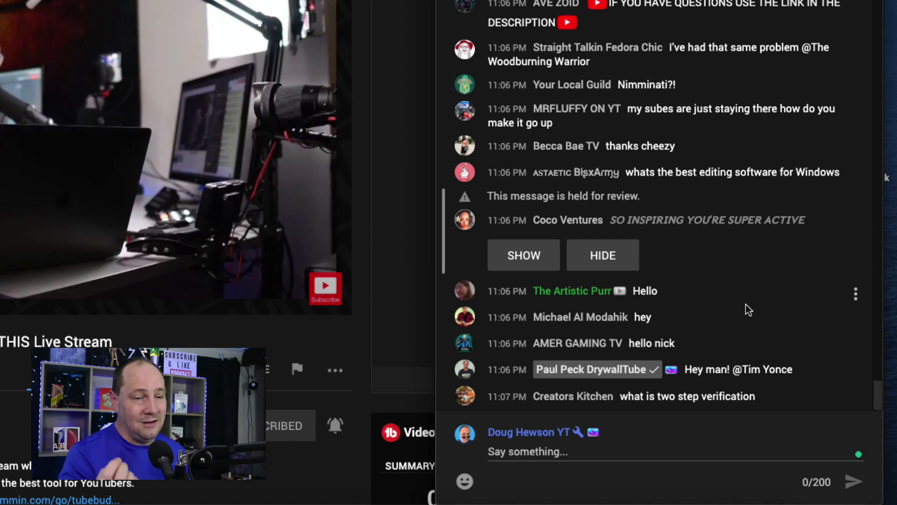
scroll("down", 3)
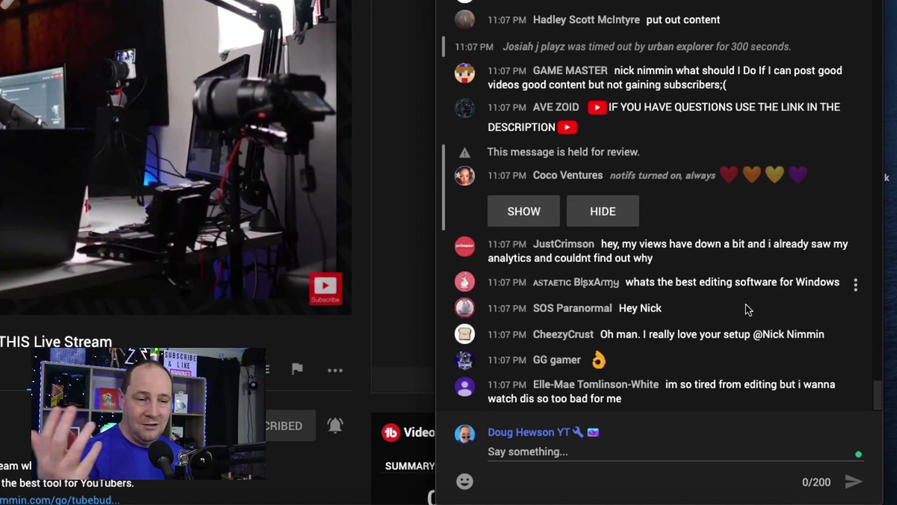
scroll("down", 3)
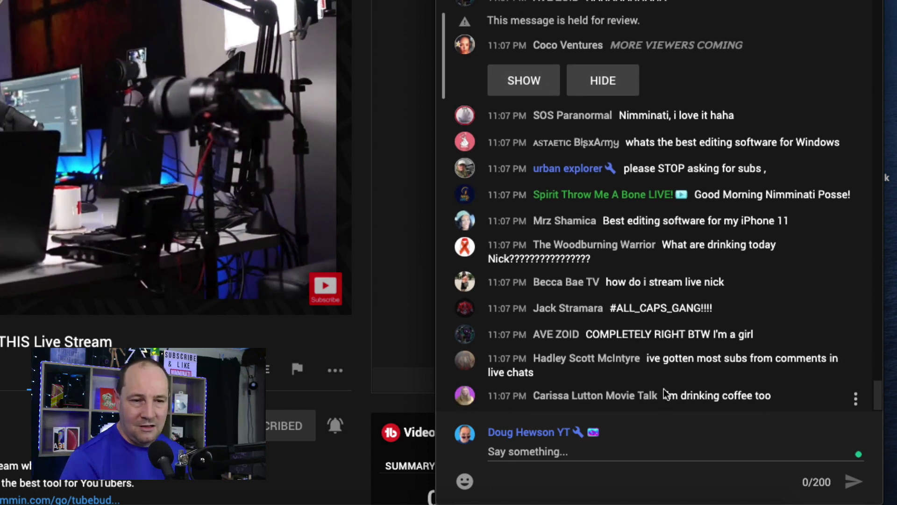
scroll("down", 3)
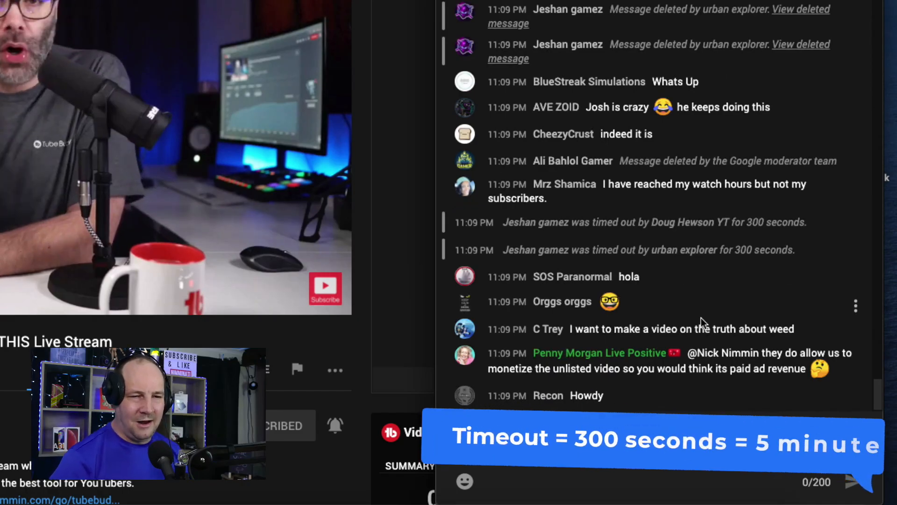
scroll("down", 3)
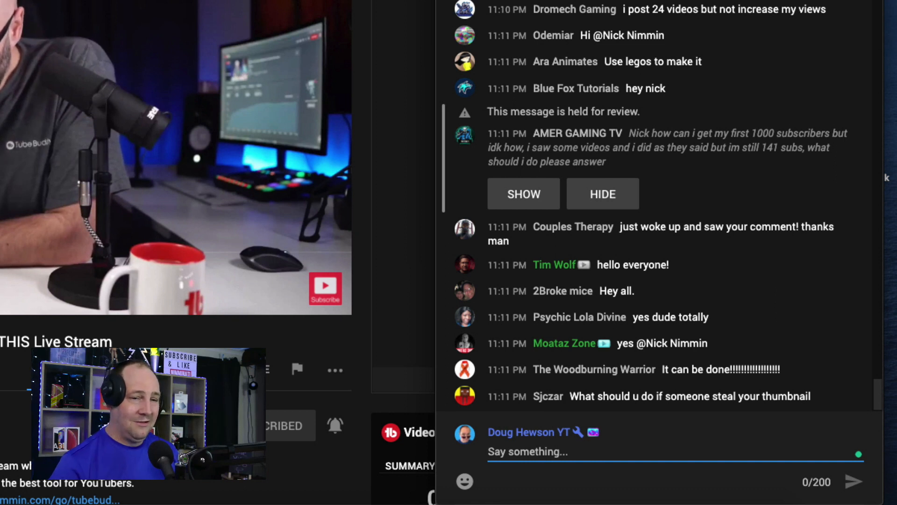
scroll("down", 3)
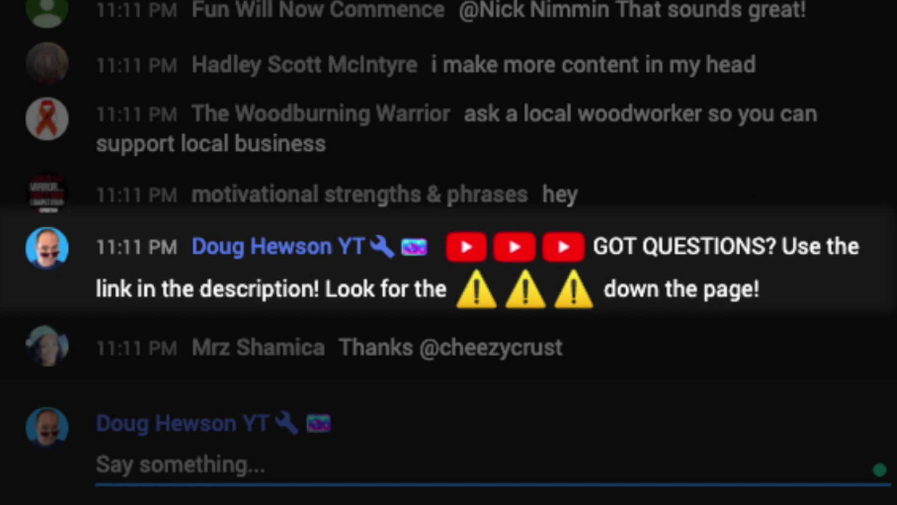
scroll("down", 3)
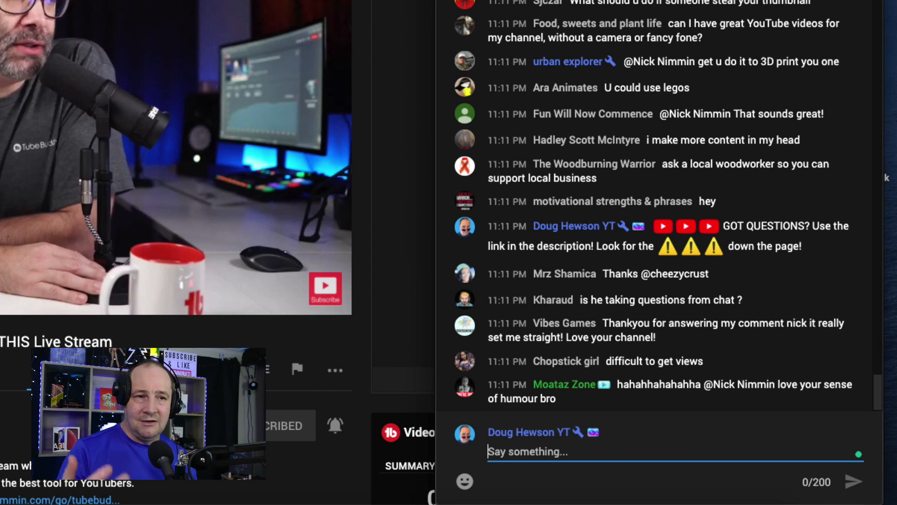
scroll("down", 3)
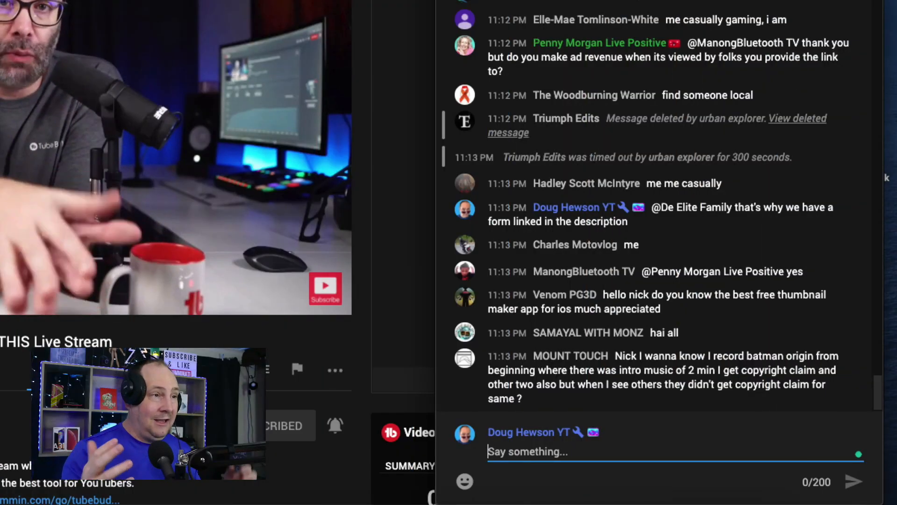
scroll("down", 3)
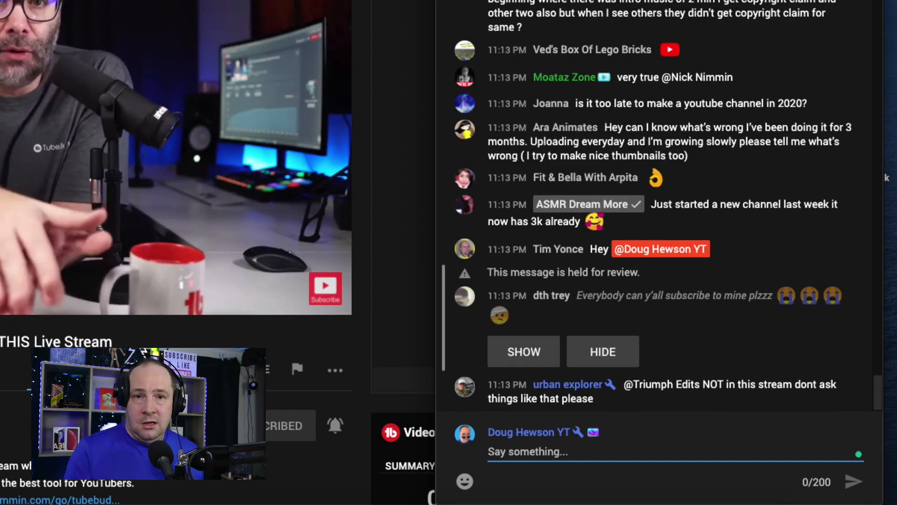
scroll("down", 3)
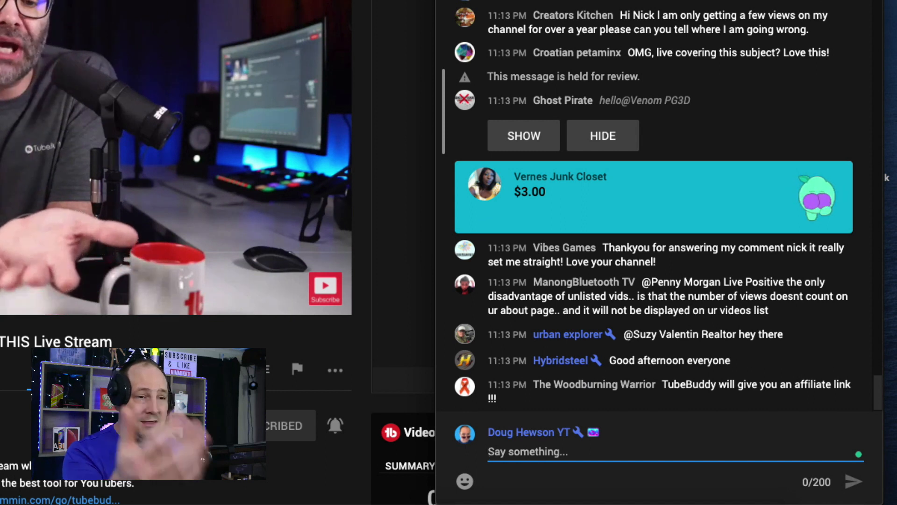
- Repost the 'GOT QUESTIONS?' reminder pointing viewers to the description link
left_click(602, 136)
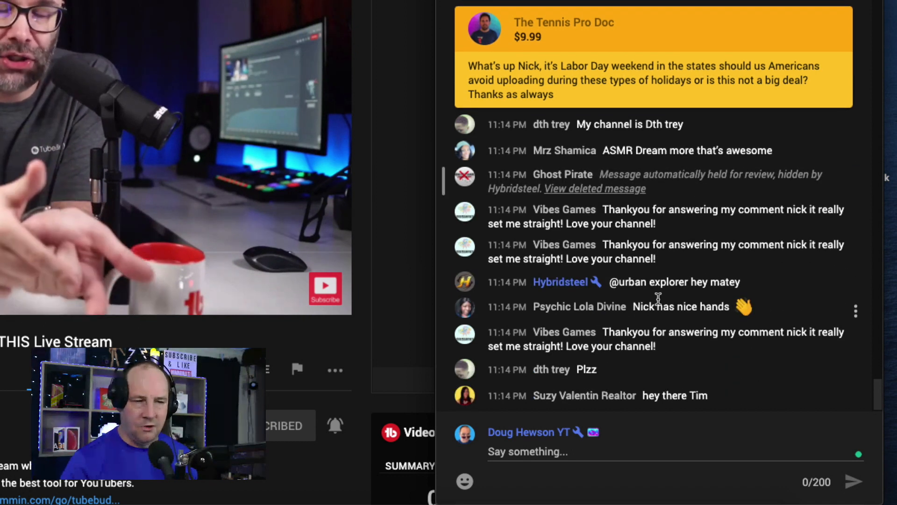
scroll("down", 3)
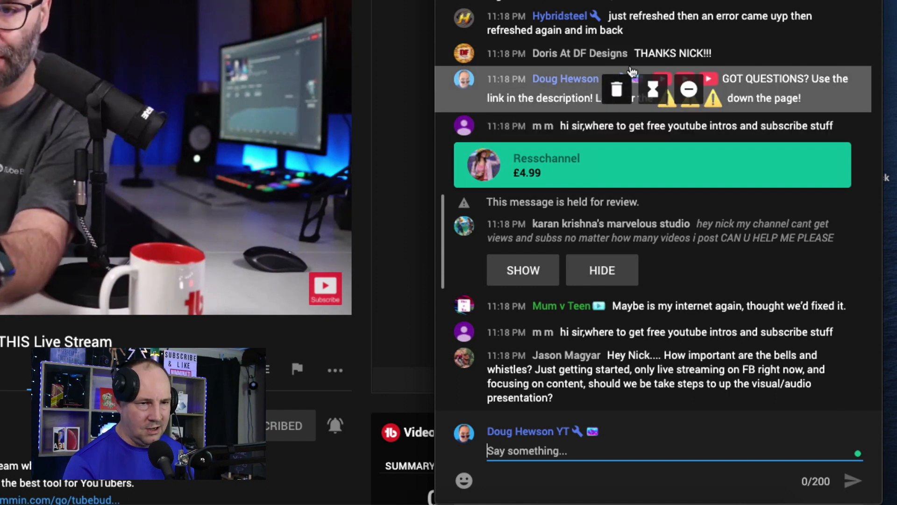
- On the phone, select the LOOFS PLAYS message to show its moderation options
scroll("down", 3)
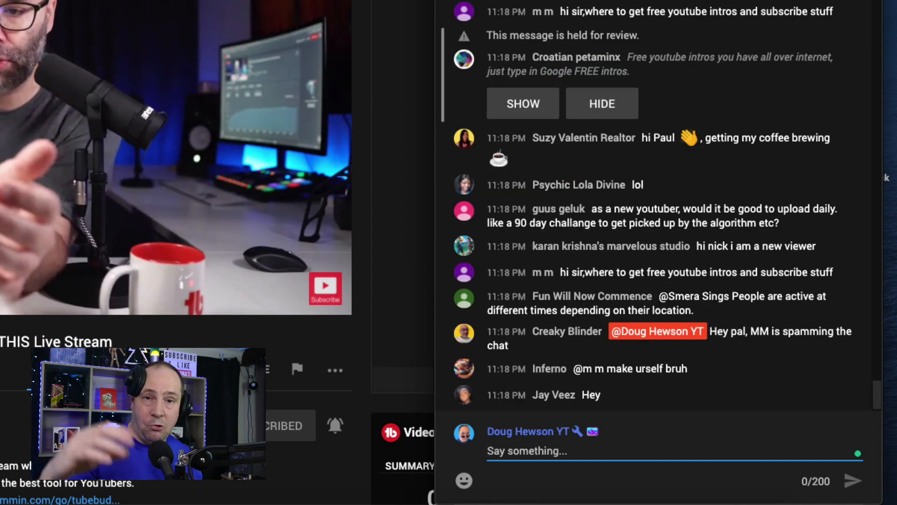
scroll("down", 3)
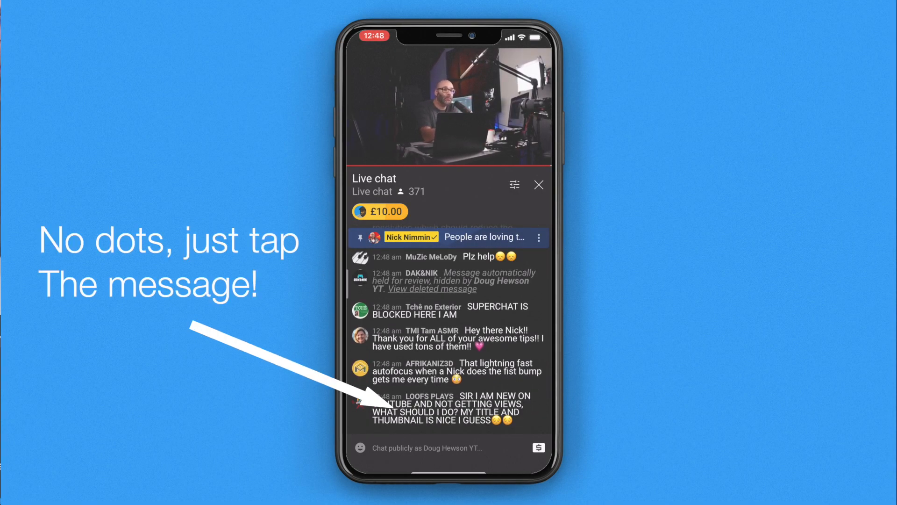
left_click(447, 407)
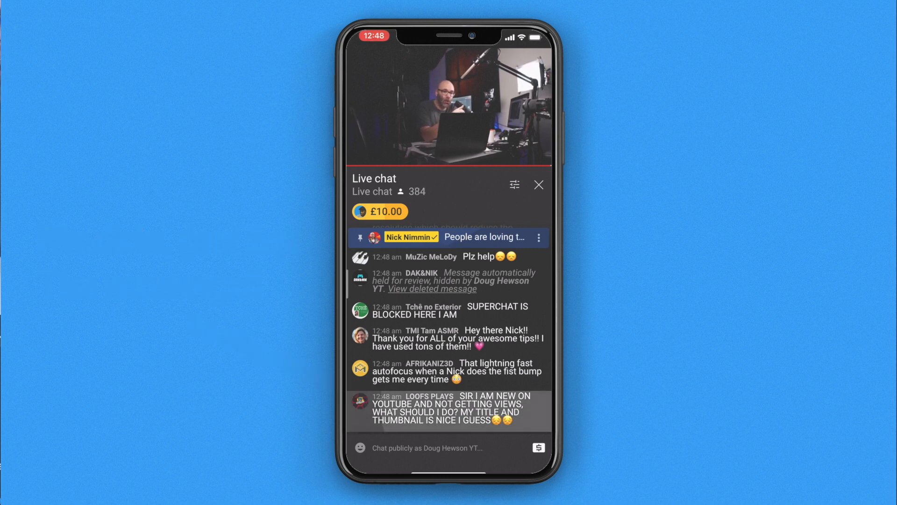